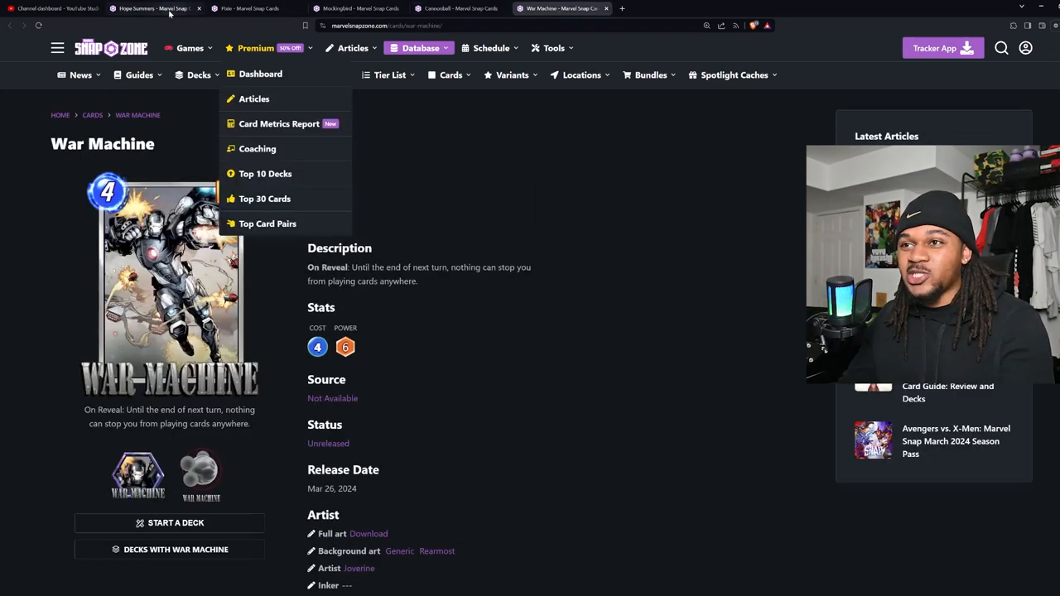
Step: Bring up the Hope Summers card page with her +1 Energy next turn ability
click(155, 9)
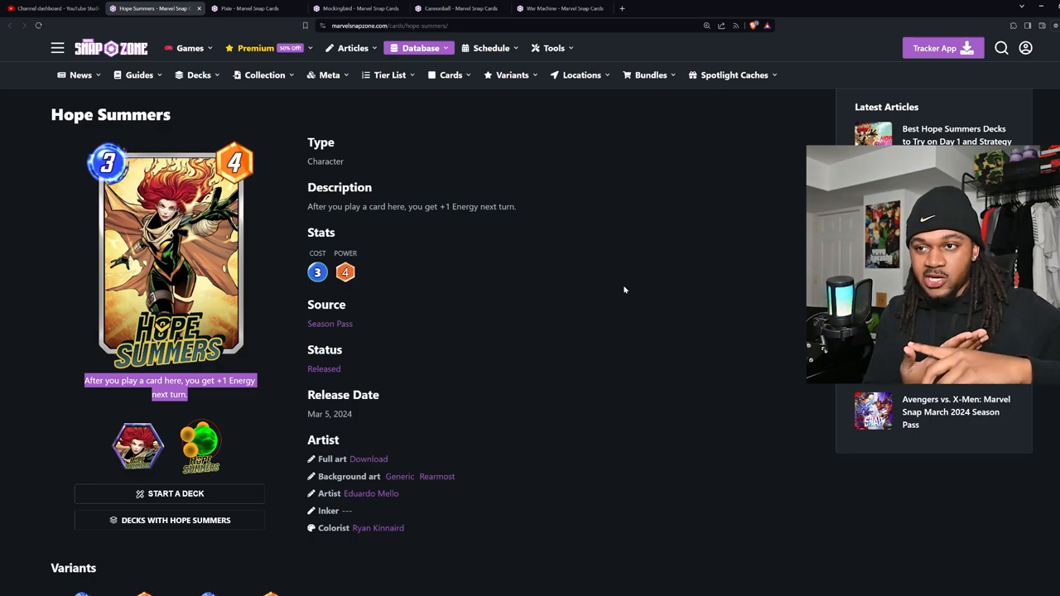
click(249, 8)
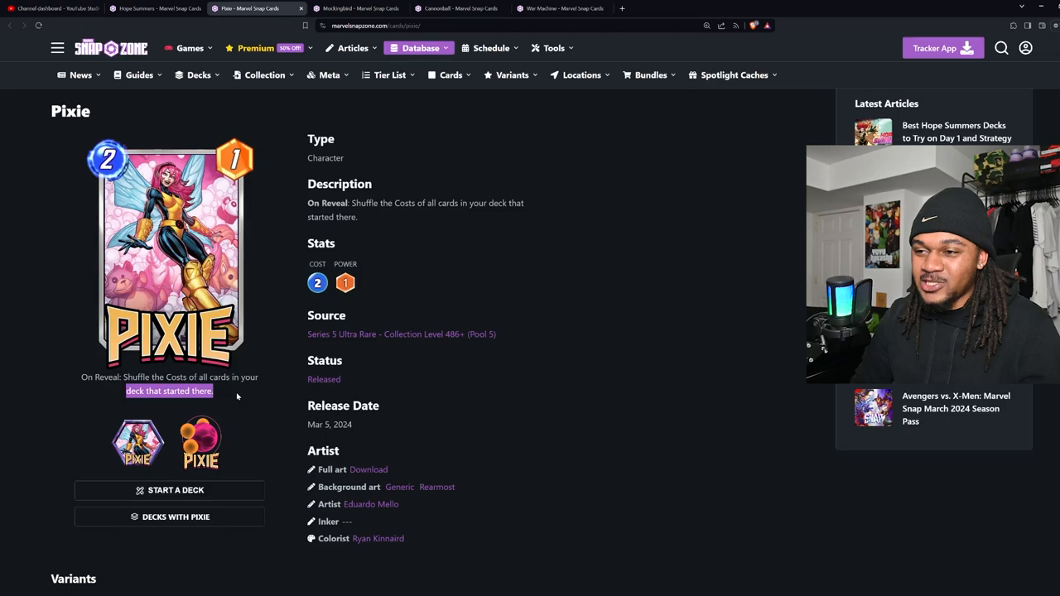
Step: Bring up the Mockingbird card page showing her cost-reduction ability
click(356, 8)
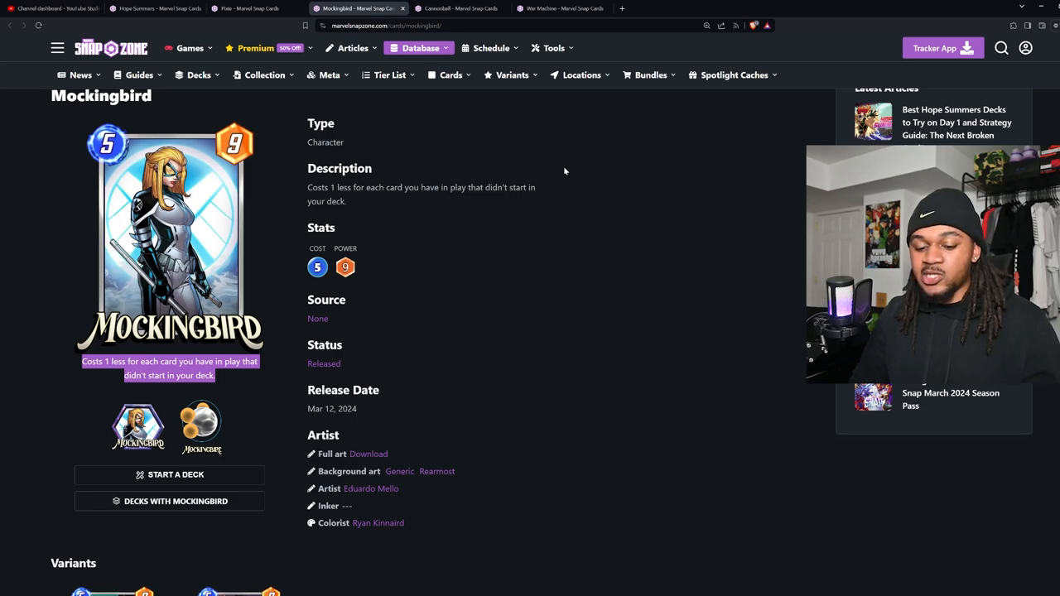
Step: Bring up the Cannonball card page with its On Reveal move ability
click(461, 9)
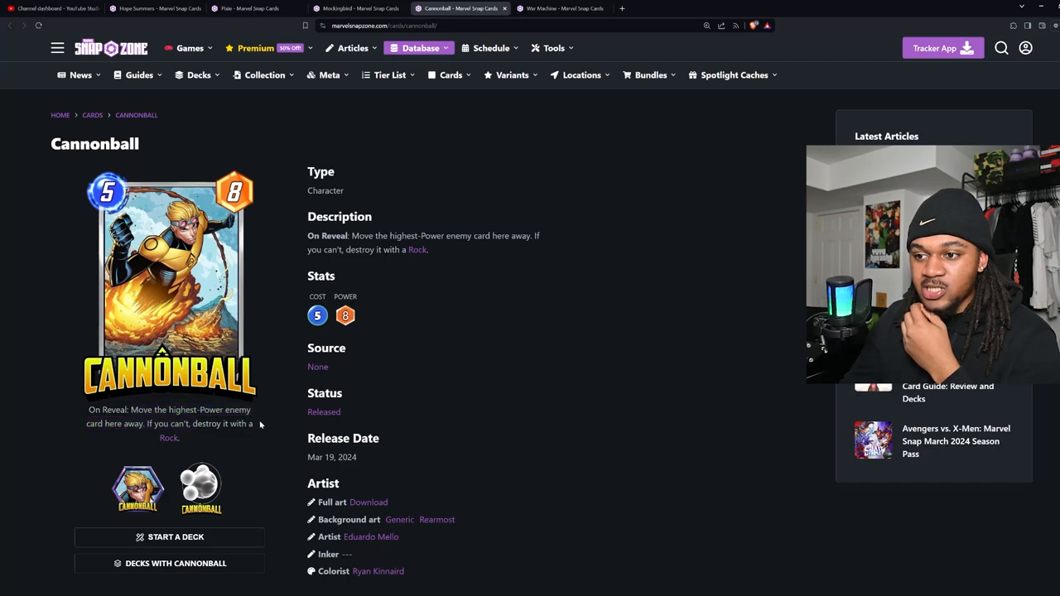
scroll(down, 3)
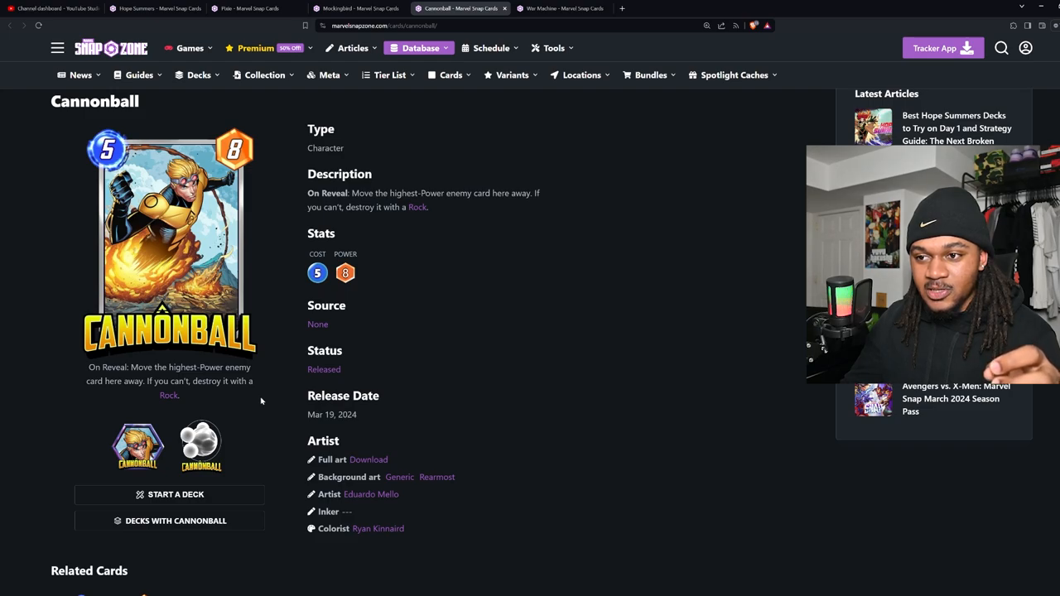
click(356, 8)
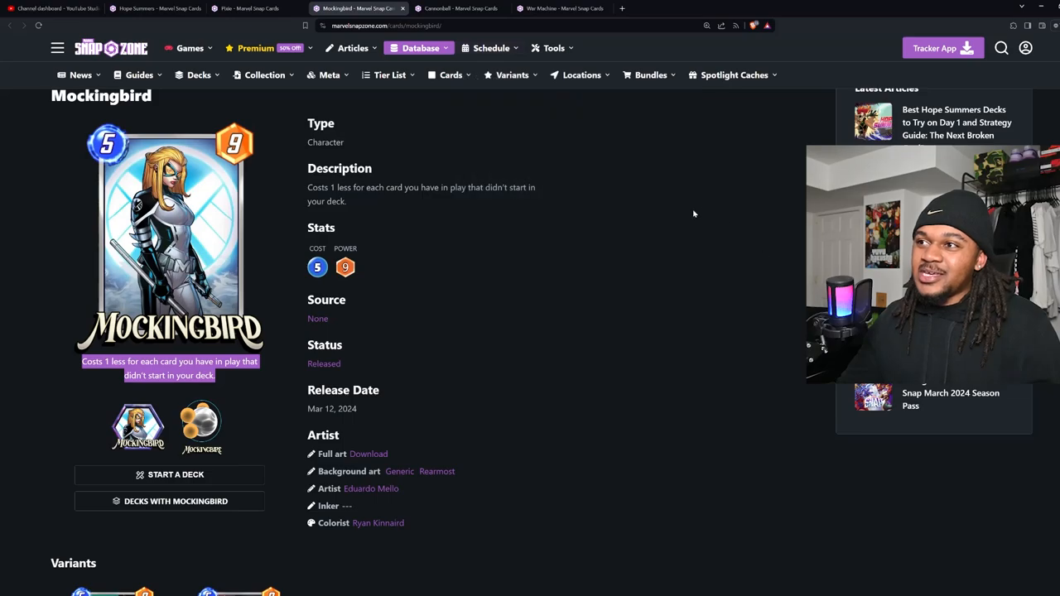
Step: Show the Cannonball card page with its move ability and Rock-destroy fallback
click(460, 9)
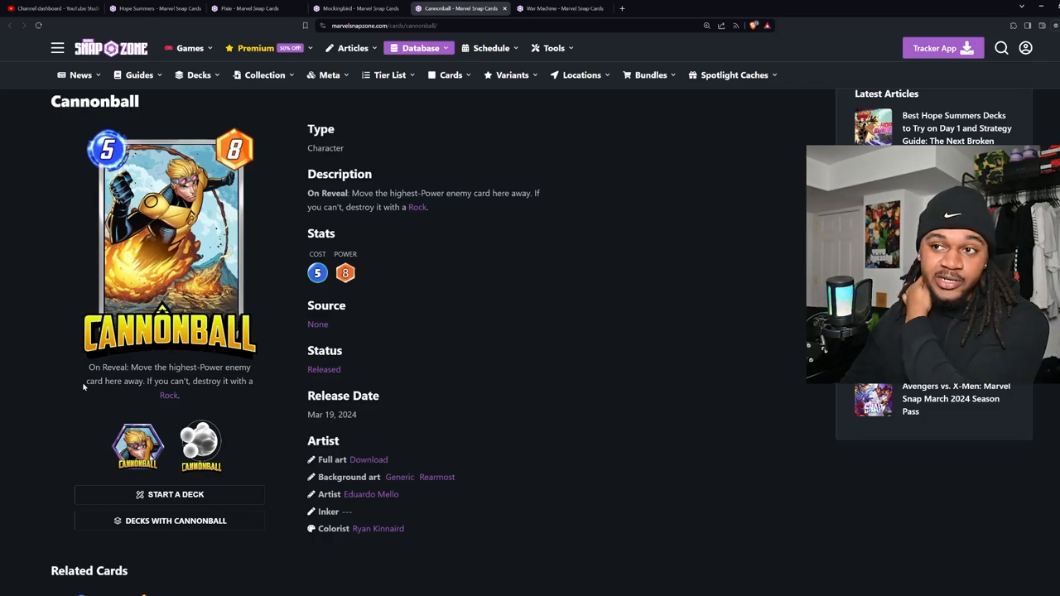
Step: Show the War Machine card page with its unstoppable card-play ability
click(562, 8)
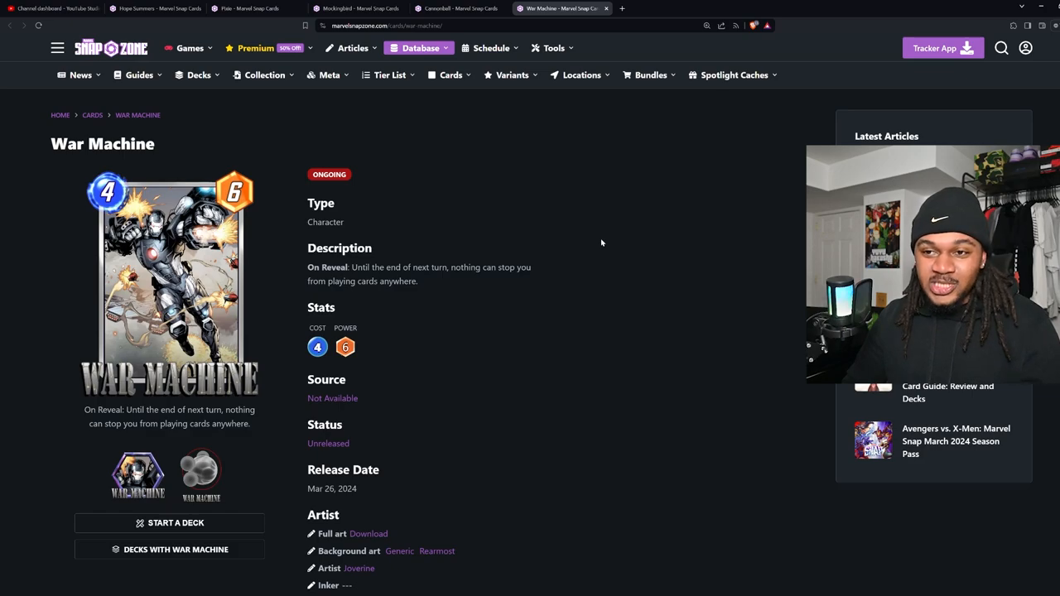
Step: Return to the Pixie card page showing her cost-shuffling ability
click(248, 8)
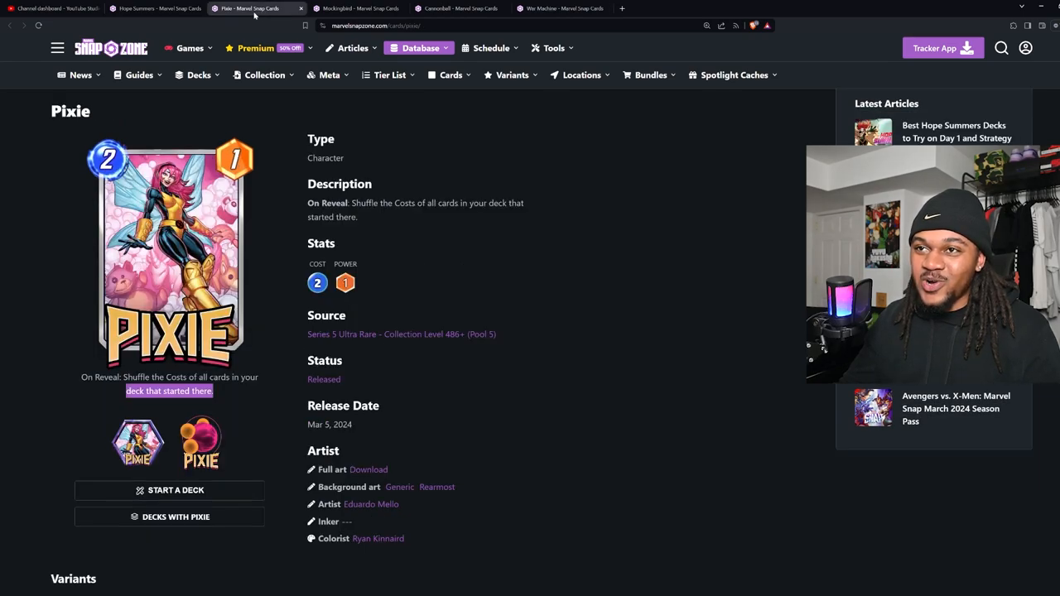
Step: Return to the Hope Summers card page with her +1 Energy ability
click(152, 8)
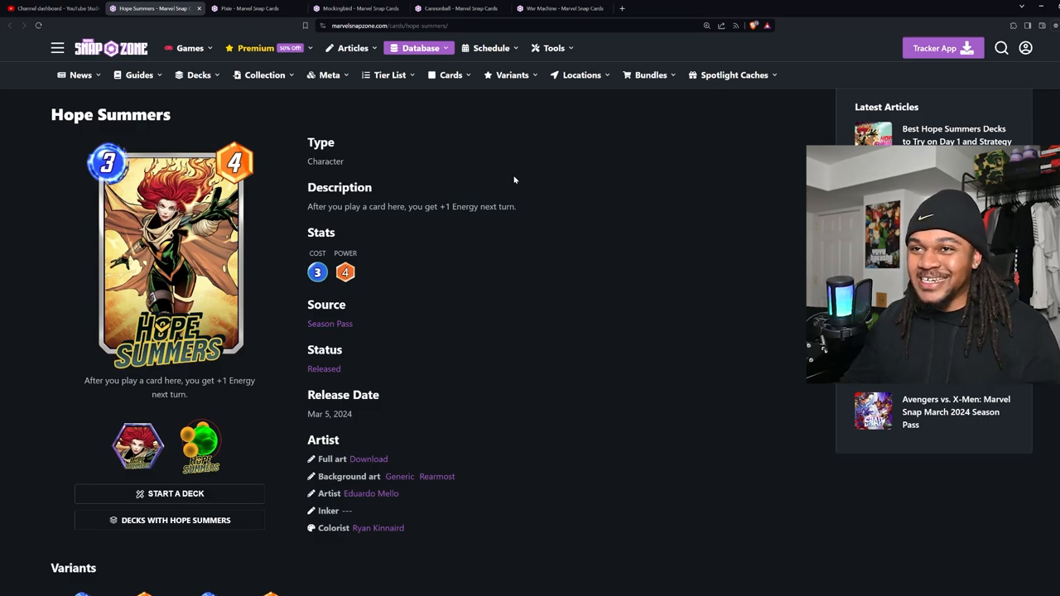